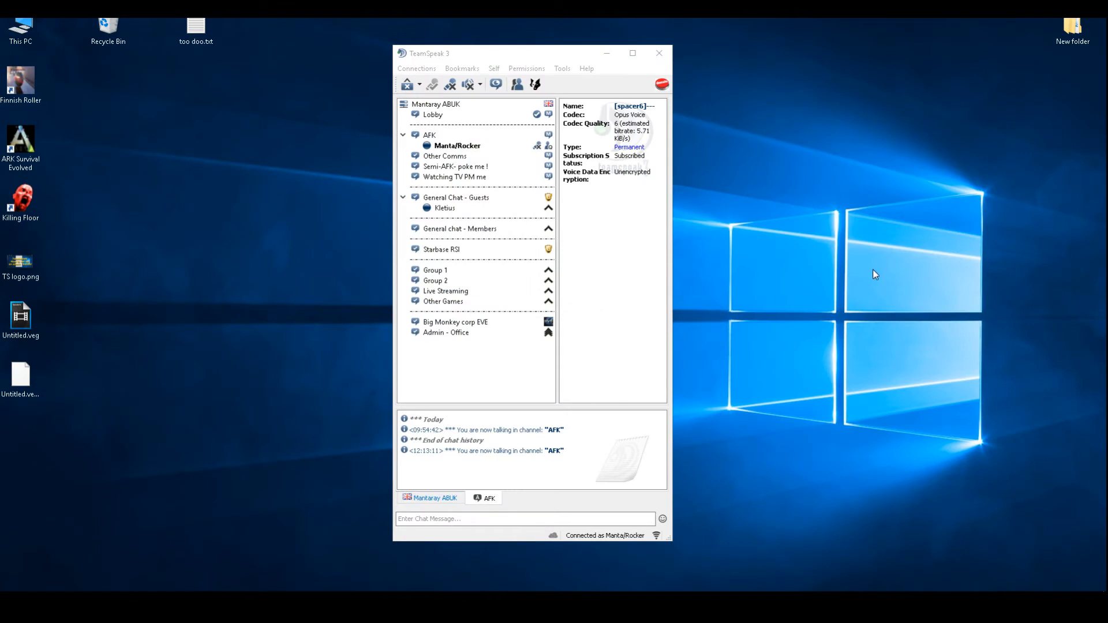
{"action": "mouse_move", "coordinate": [914, 168]}
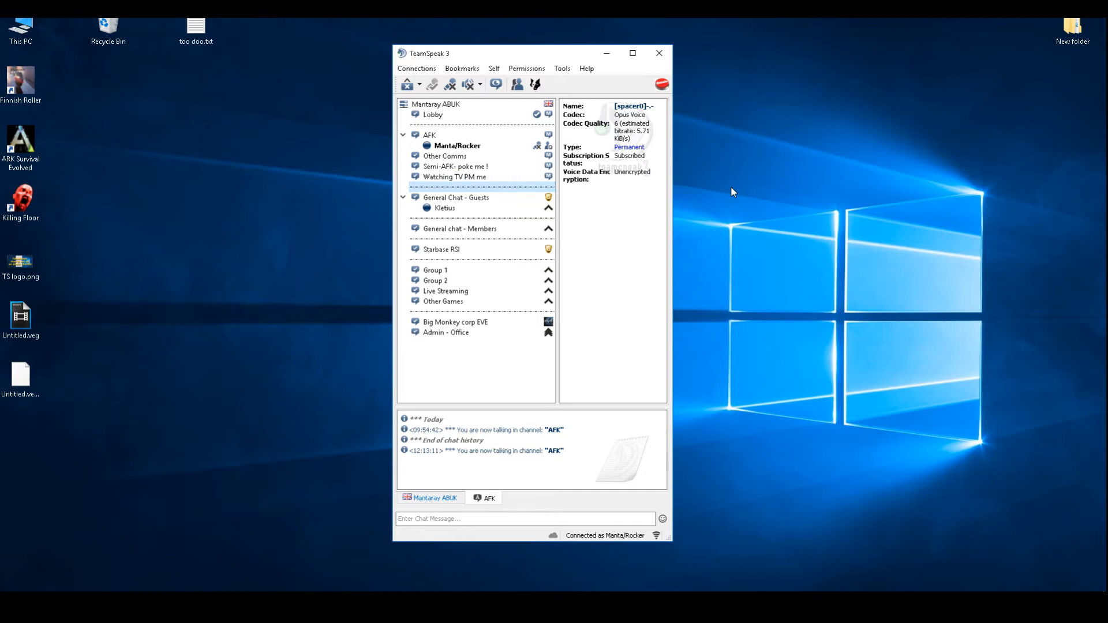
Bring up the context menu for the dashed spacer channel under Lobby
{"action": "left_click", "coordinate": [436, 104]}
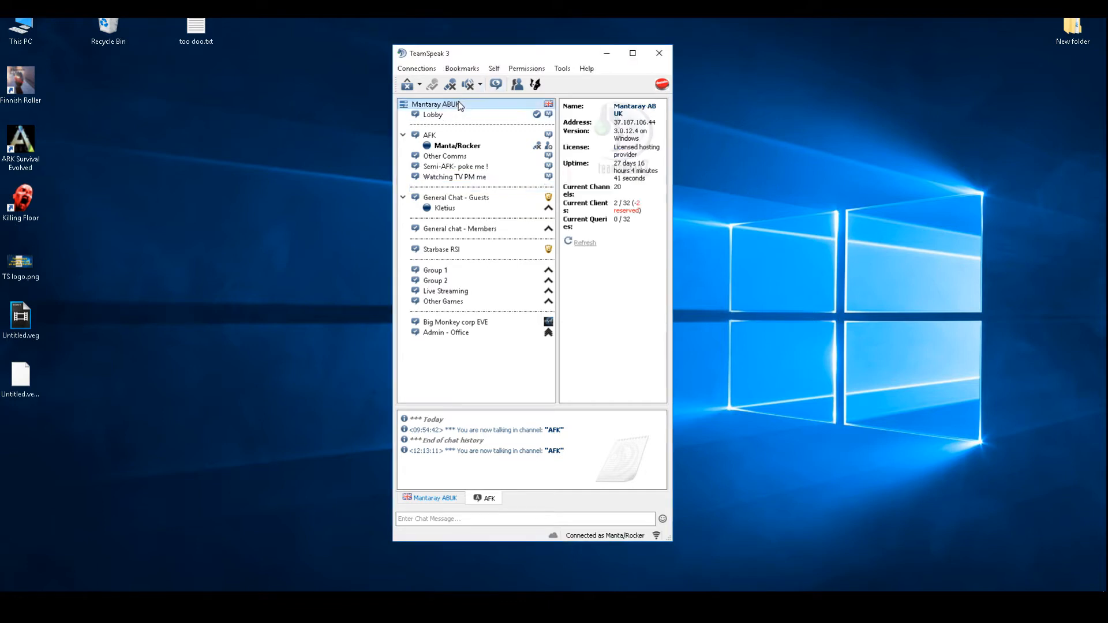
{"action": "right_click", "coordinate": [439, 104]}
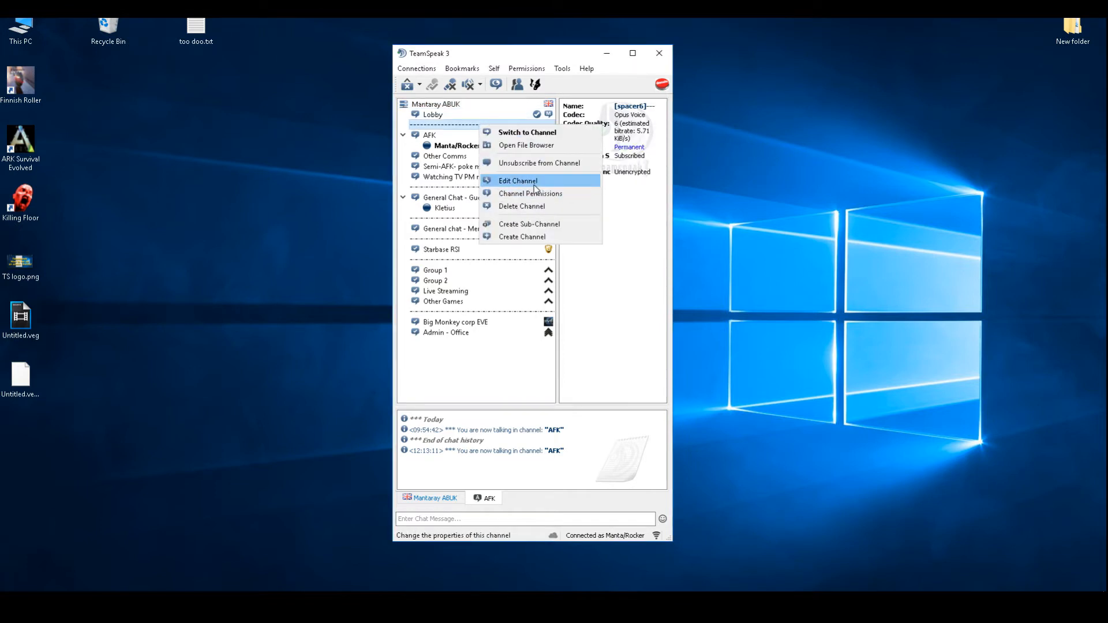
Open Edit Channel for [spacer6]--- and review the Name field's spacer syntax tooltip
{"action": "left_click", "coordinate": [516, 181]}
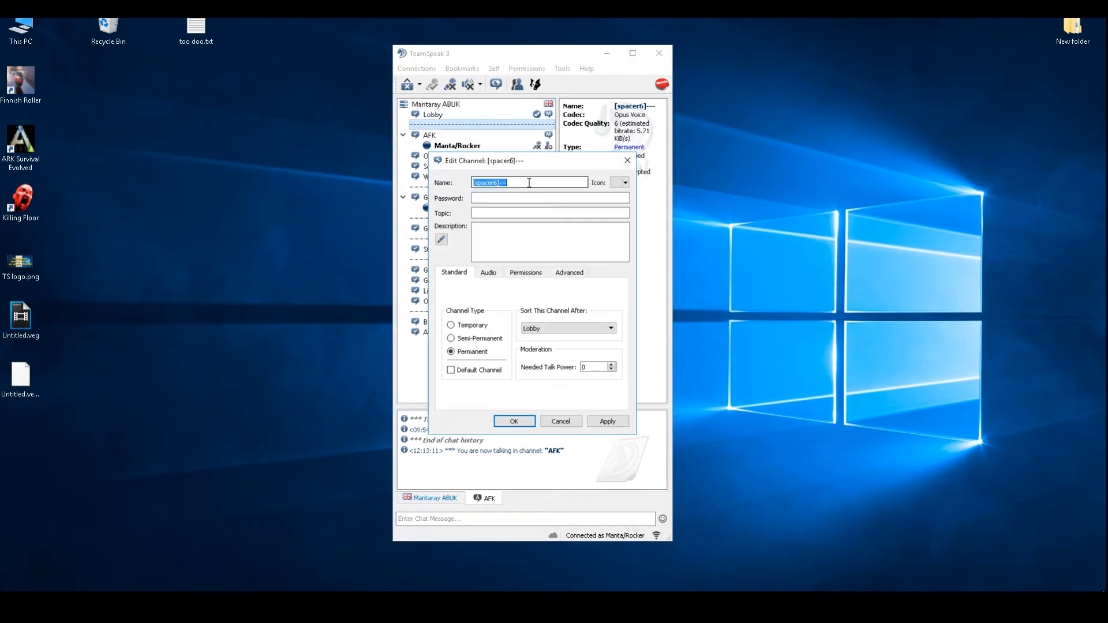
{"action": "mouse_move", "coordinate": [528, 182]}
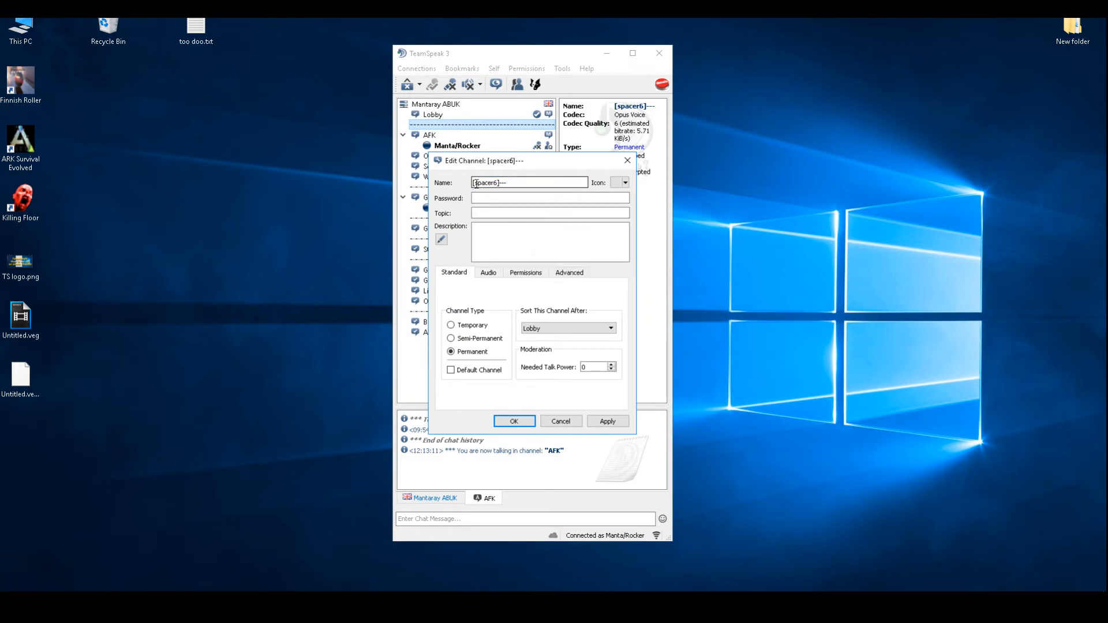
{"action": "left_click", "coordinate": [529, 183]}
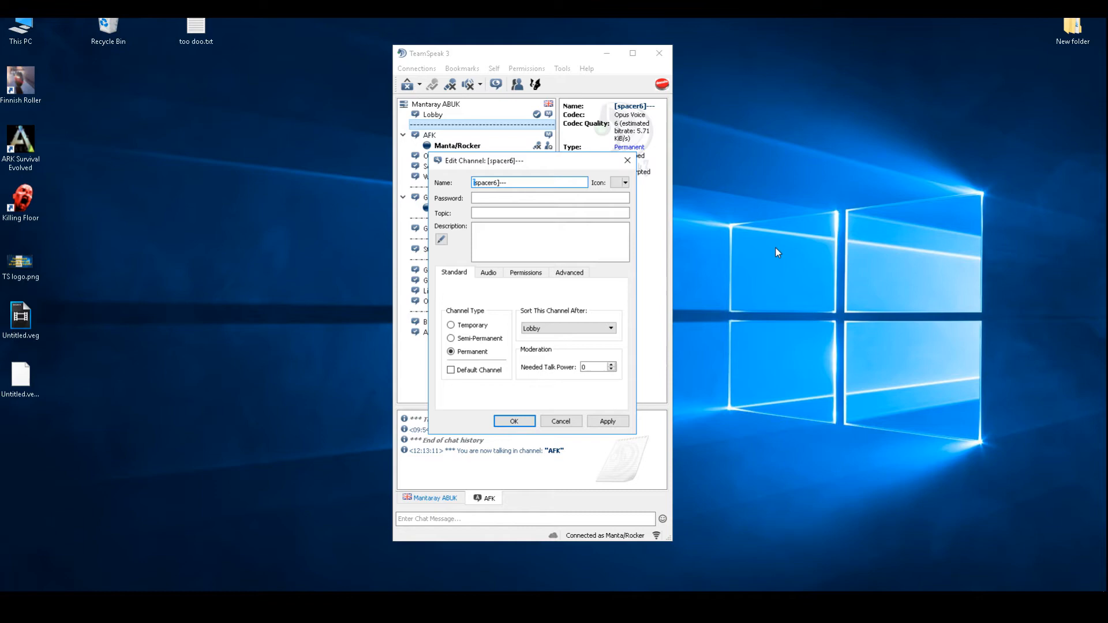
{"action": "mouse_move", "coordinate": [478, 193]}
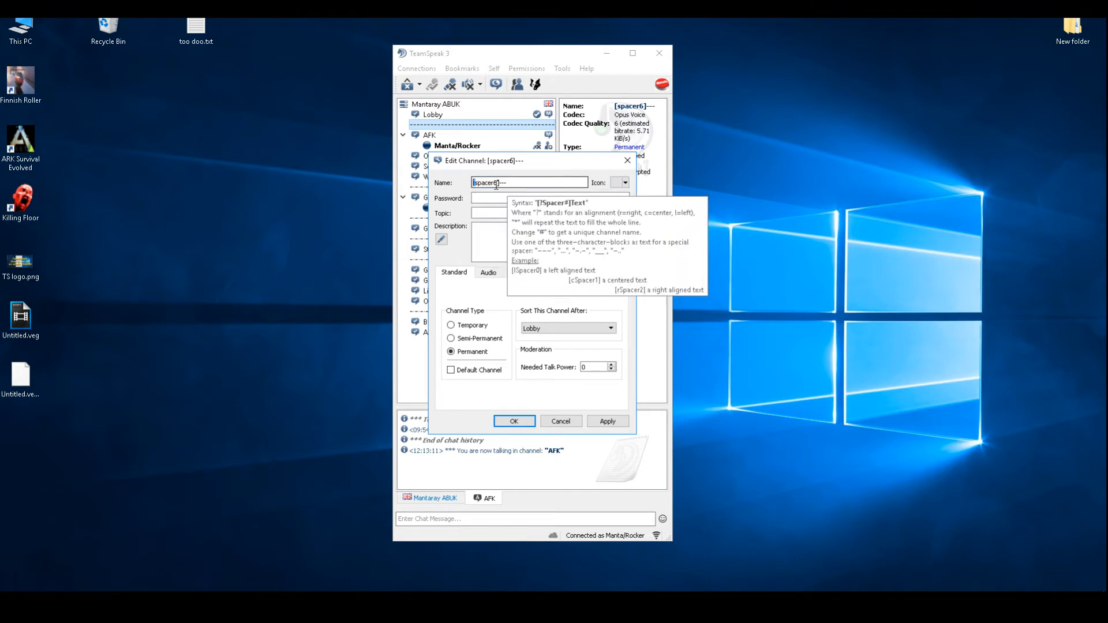
{"action": "mouse_move", "coordinate": [456, 129]}
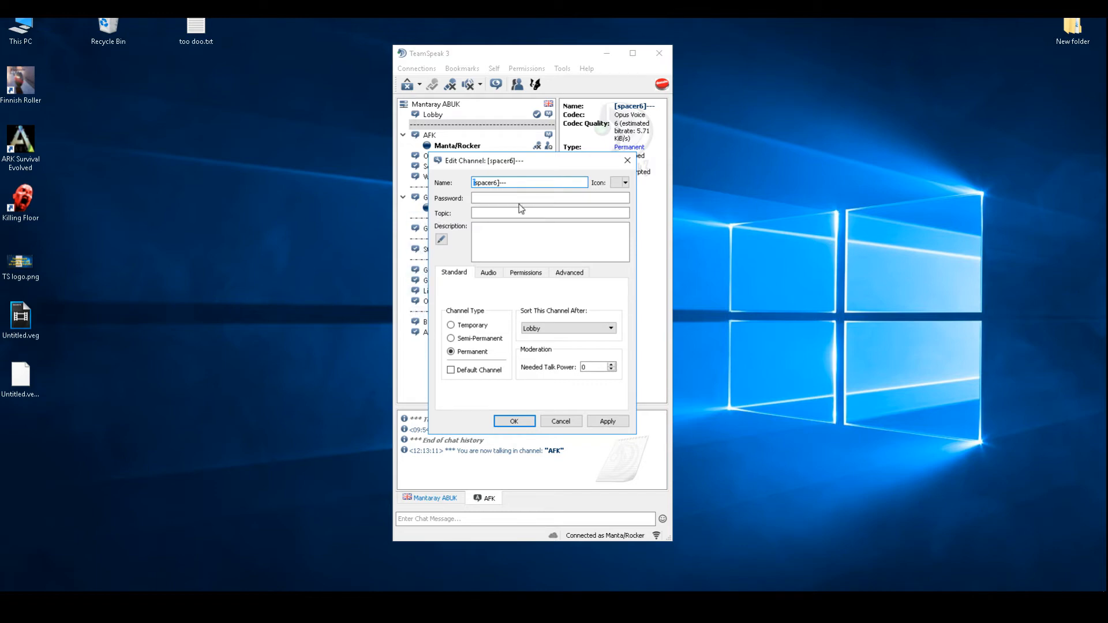
{"action": "left_click", "coordinate": [528, 183]}
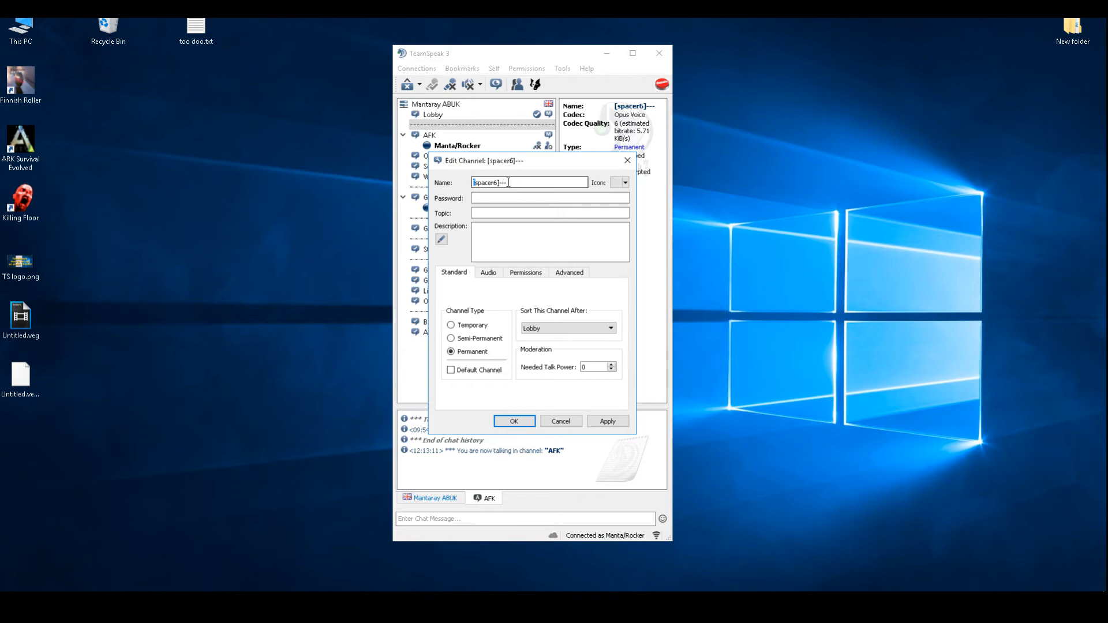
{"action": "mouse_move", "coordinate": [528, 183]}
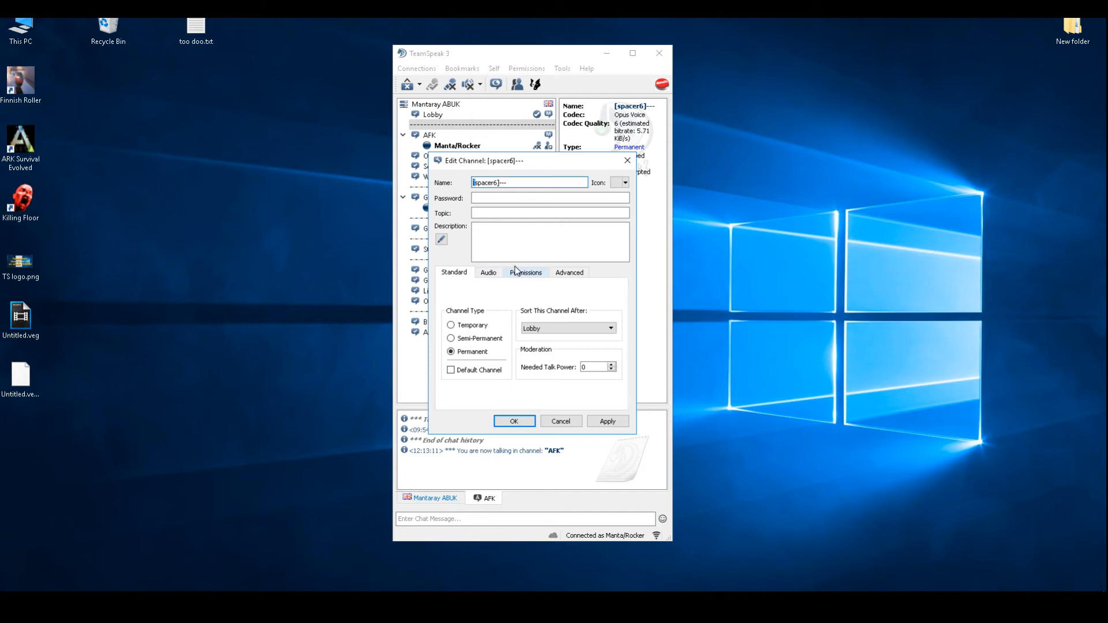
View Regular Needed Powers with Join at 70, then cancel without saving
{"action": "left_click", "coordinate": [525, 272]}
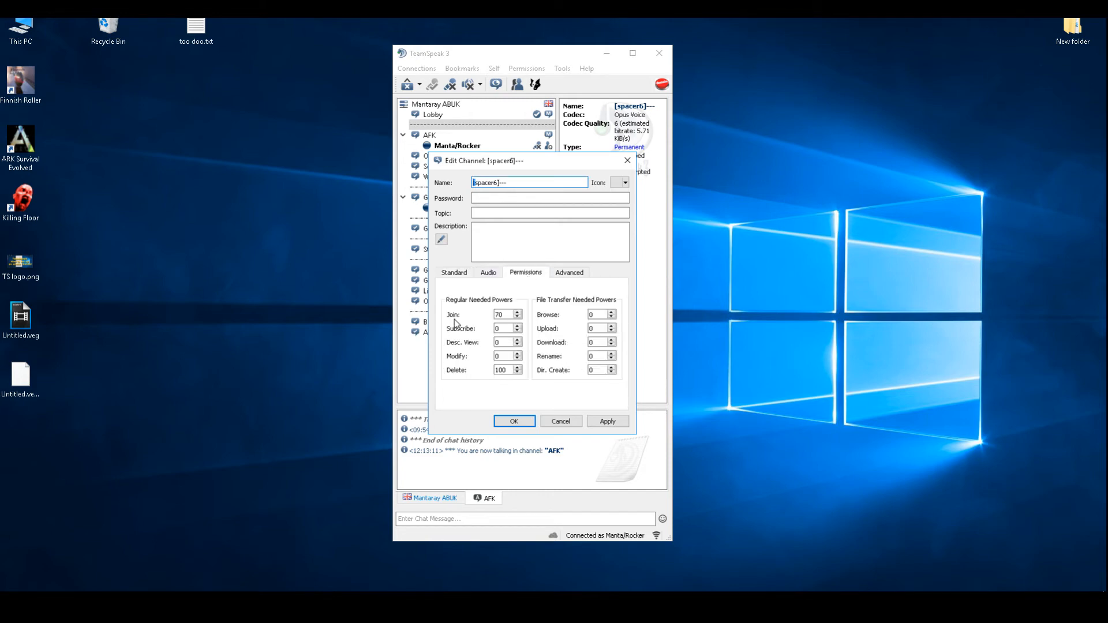
{"action": "mouse_move", "coordinate": [501, 314]}
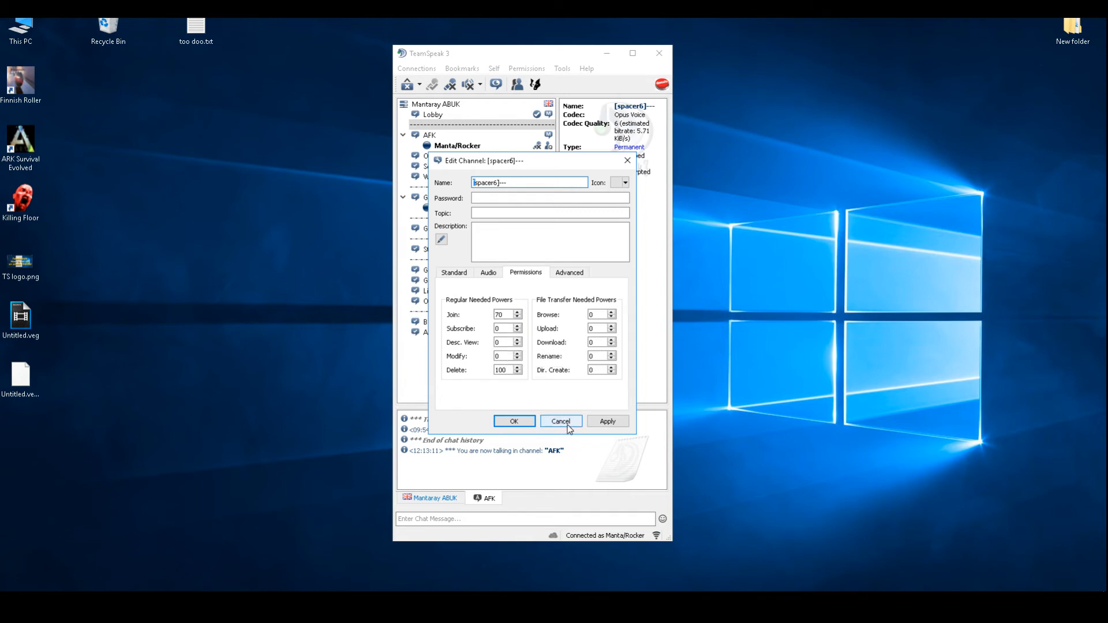
{"action": "left_click", "coordinate": [560, 420]}
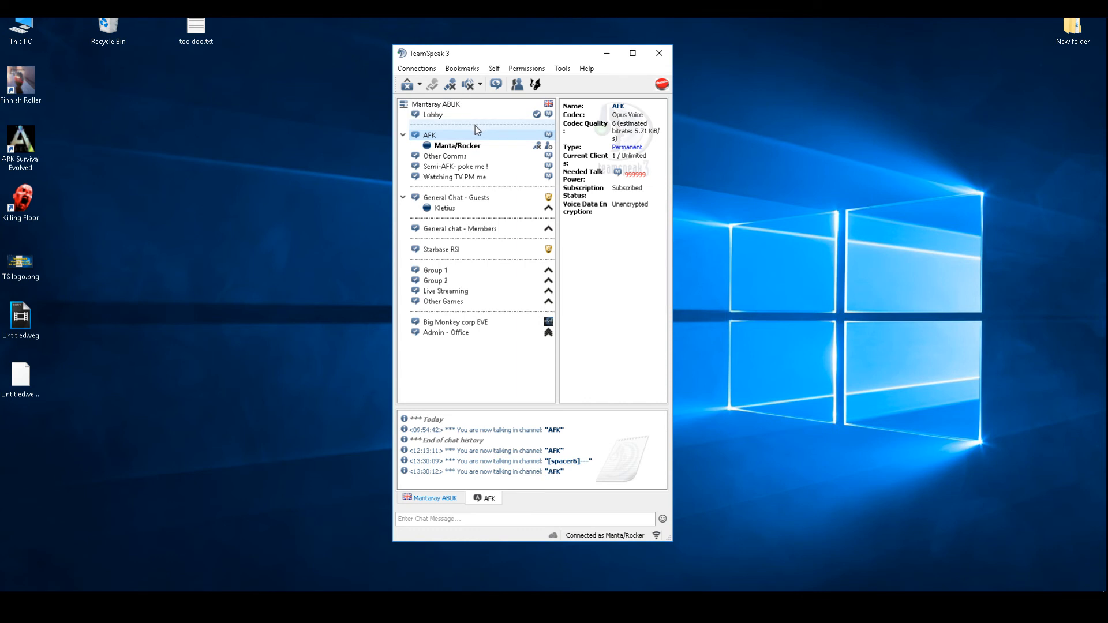
{"action": "mouse_move", "coordinate": [649, 279]}
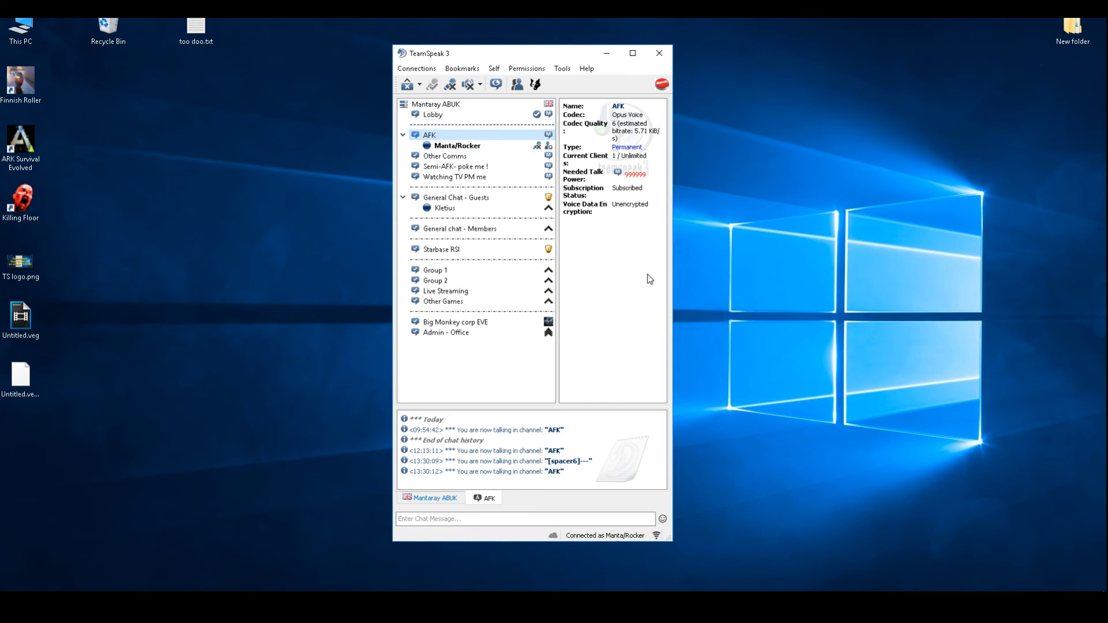
{"action": "mouse_move", "coordinate": [485, 220]}
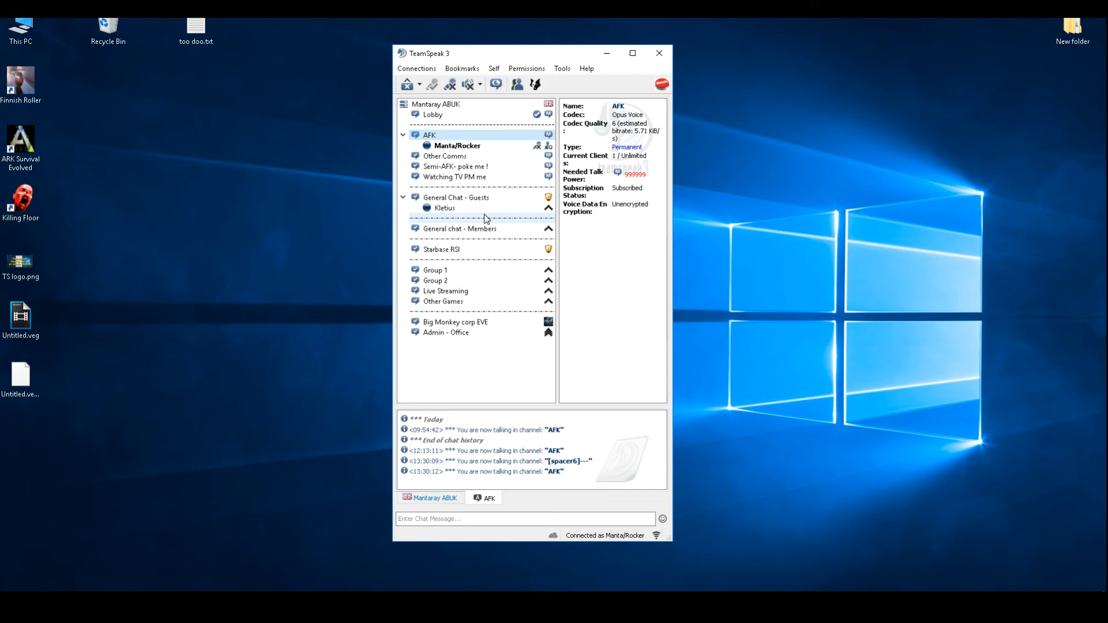